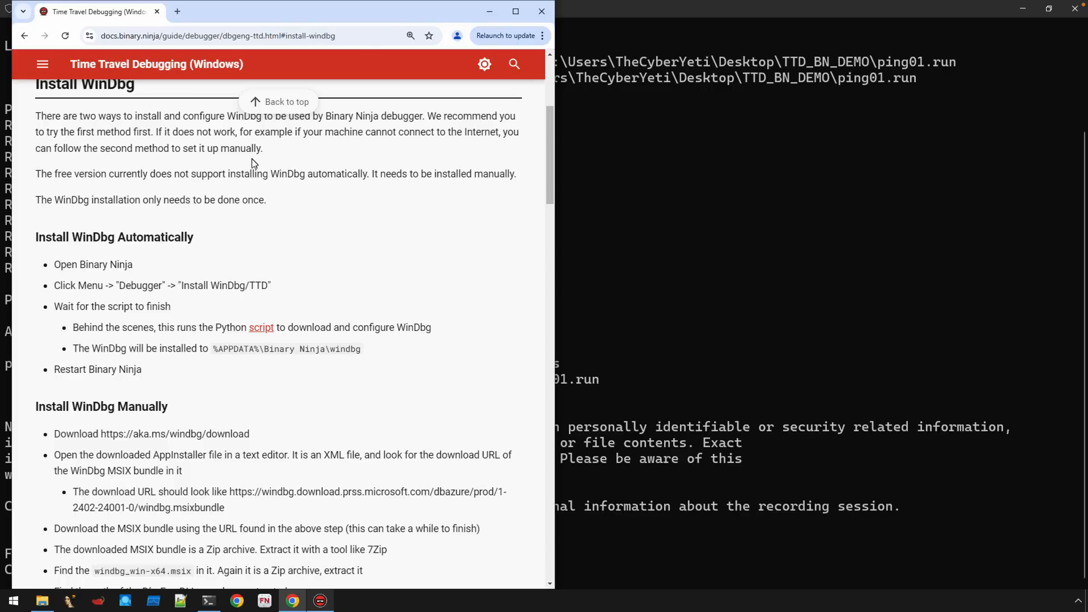
pyautogui.moveTo(131, 238)
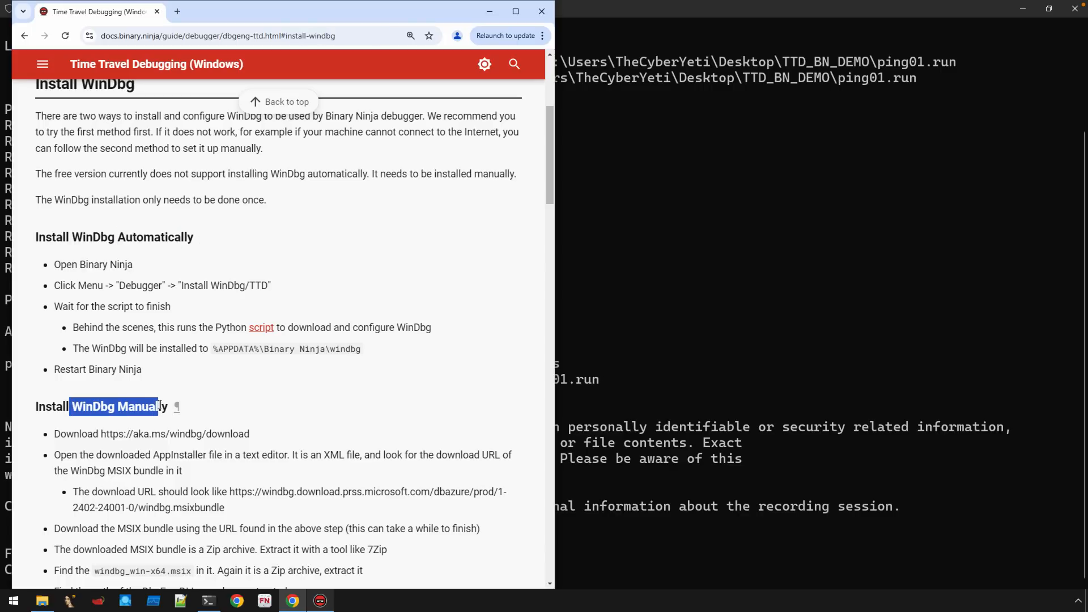
# Step: Scroll the TTD guide down to the 'Debug the TTD Trace' section
pyautogui.scroll(-3)
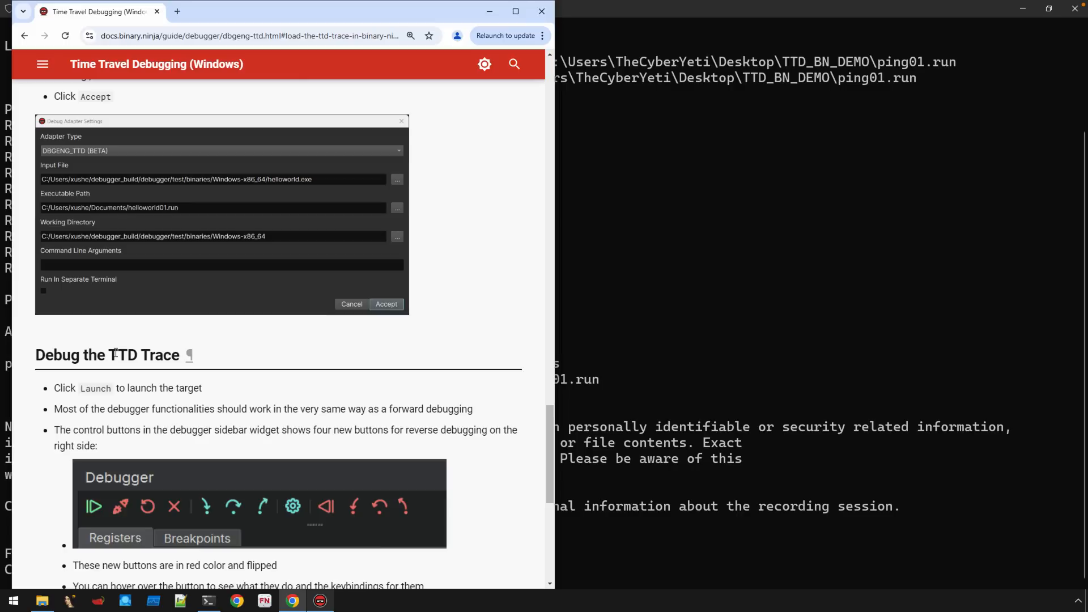
pyautogui.moveTo(602, 279)
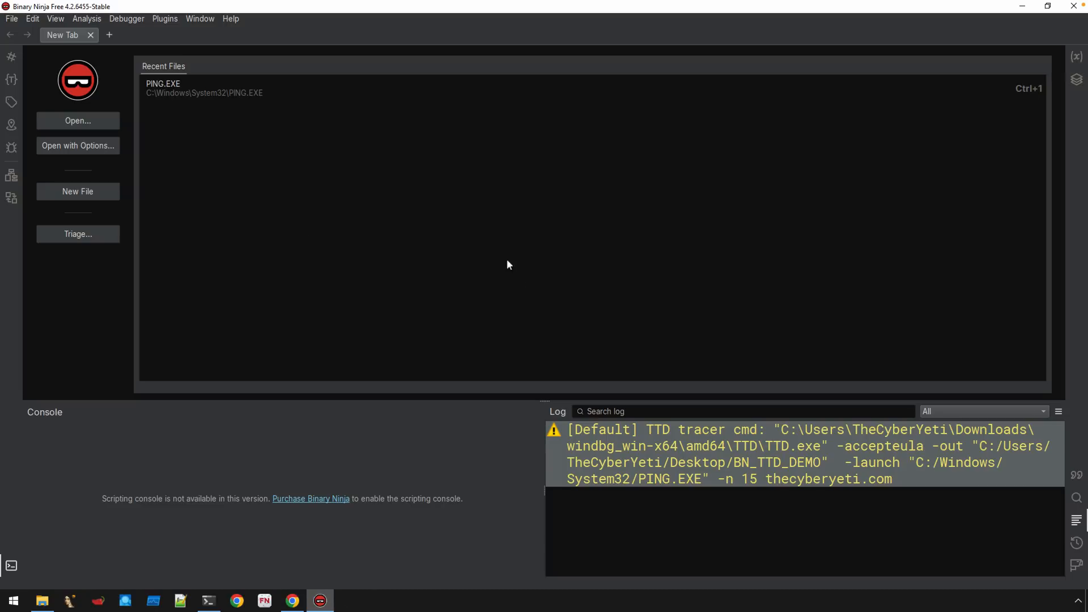
pyautogui.moveTo(795, 471)
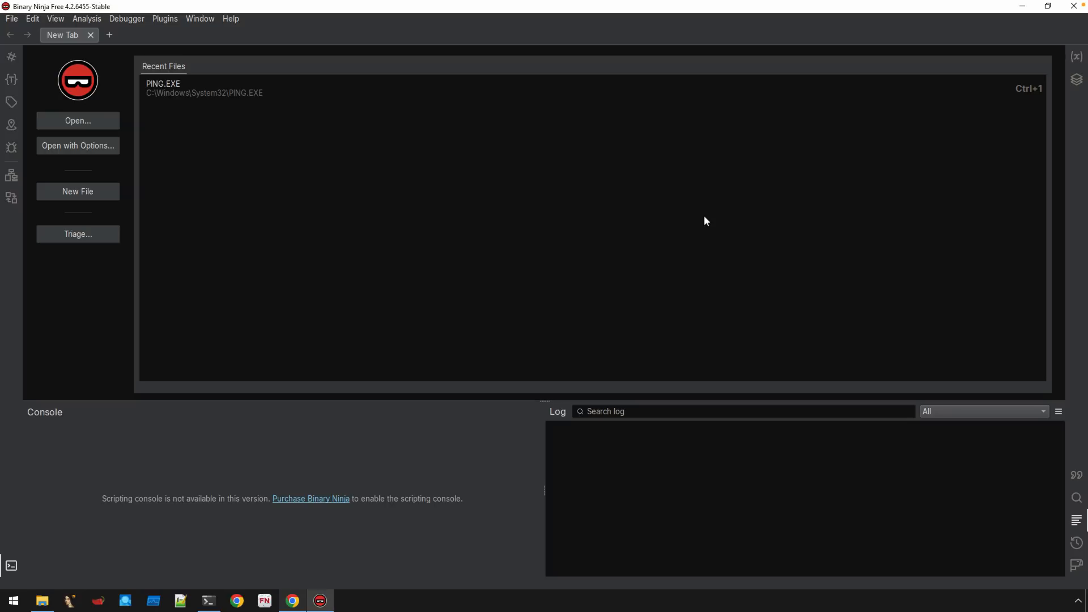
pyautogui.moveTo(187, 97)
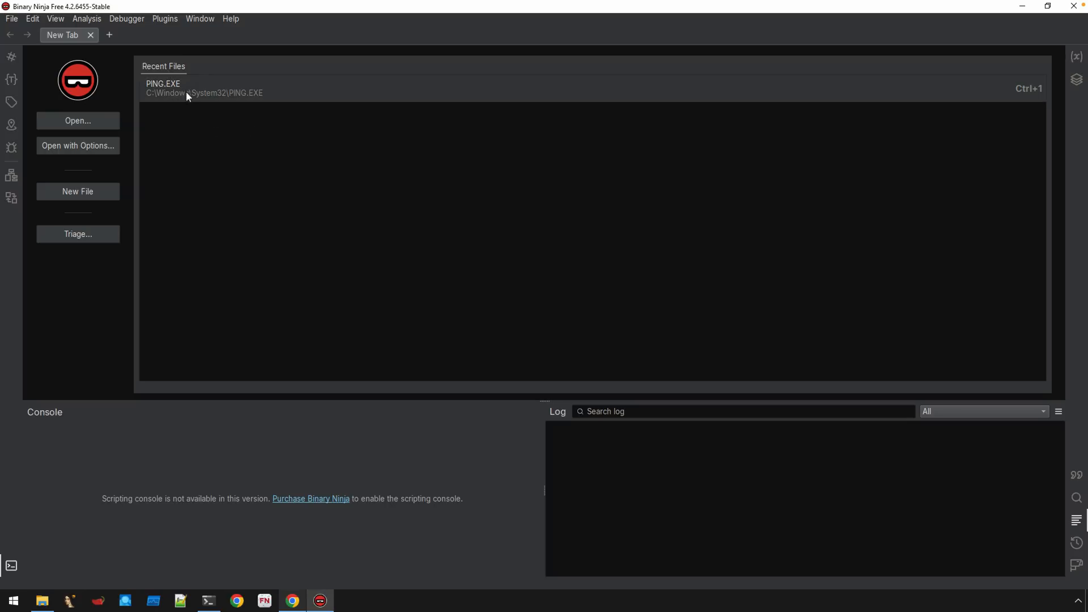
pyautogui.moveTo(234, 100)
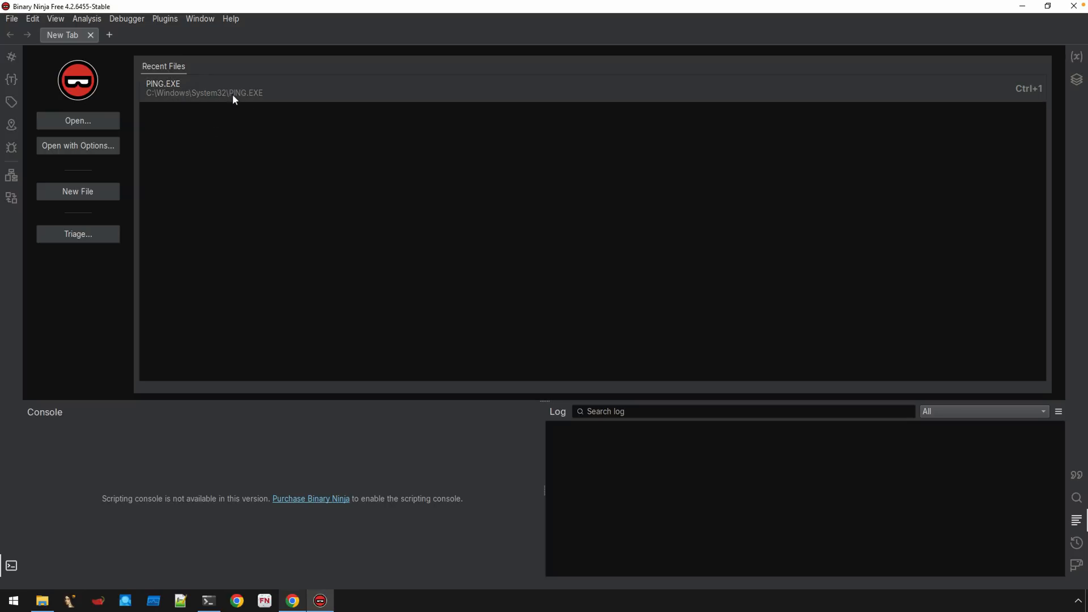
pyautogui.moveTo(223, 98)
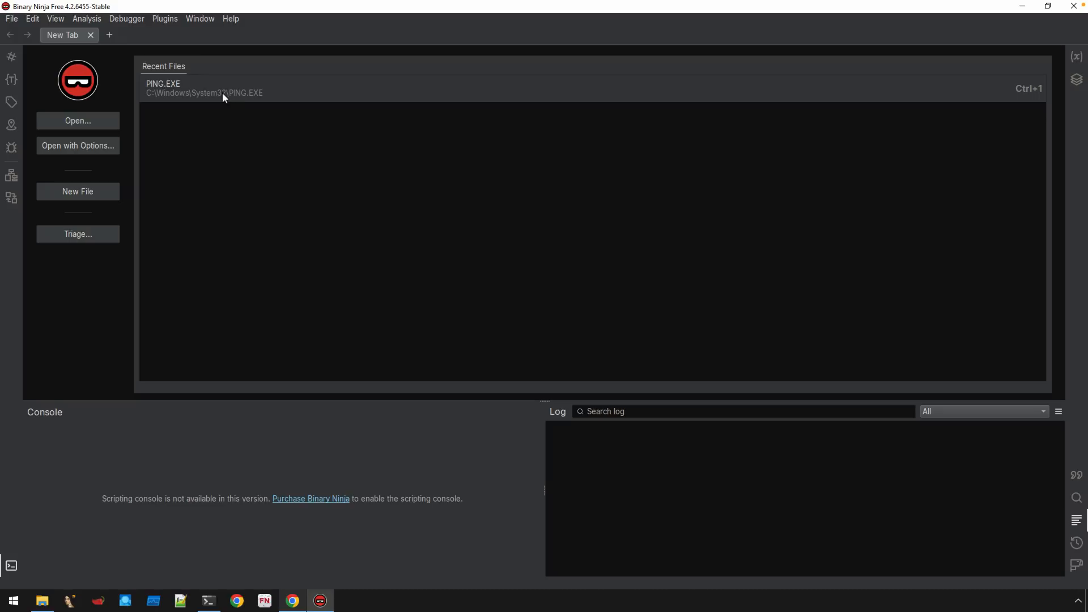
pyautogui.moveTo(232, 102)
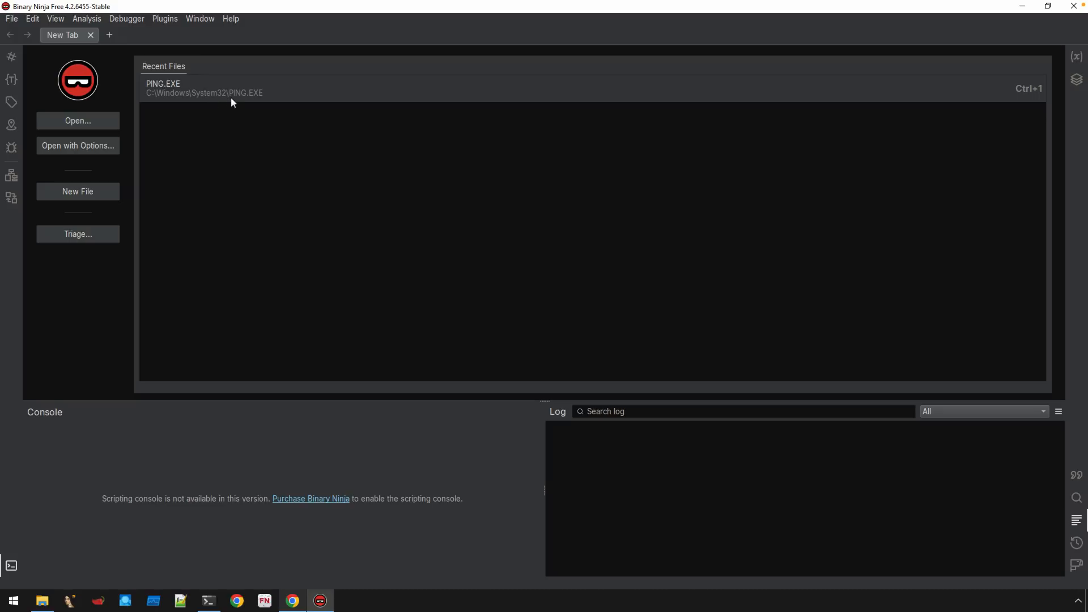
pyautogui.moveTo(235, 91)
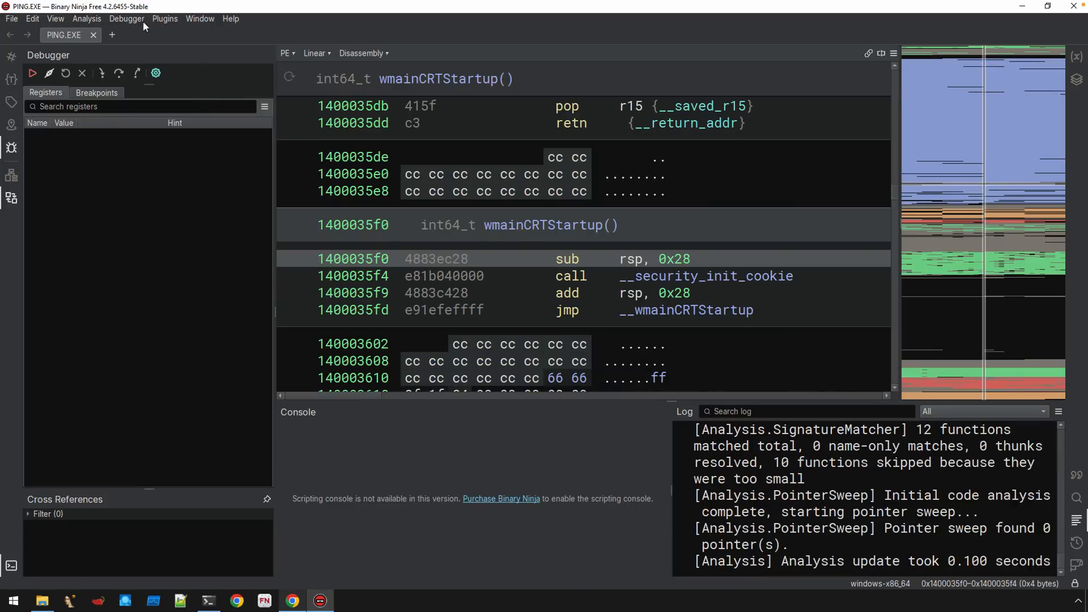
# Step: Choose the DBGENG_TTD adapter type in Debug Adapter Settings
pyautogui.click(126, 18)
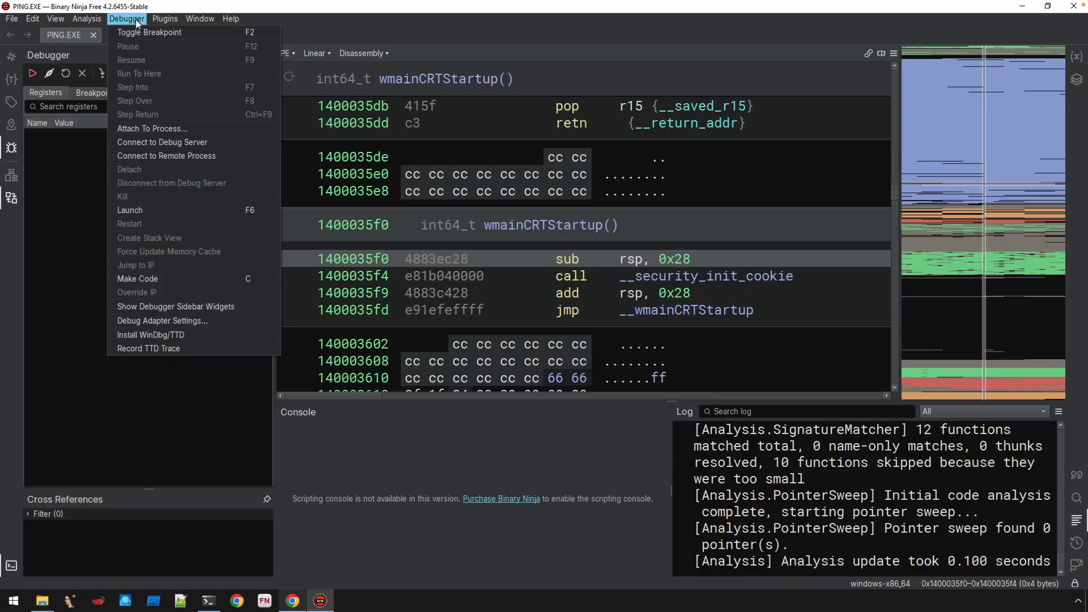
pyautogui.moveTo(180, 255)
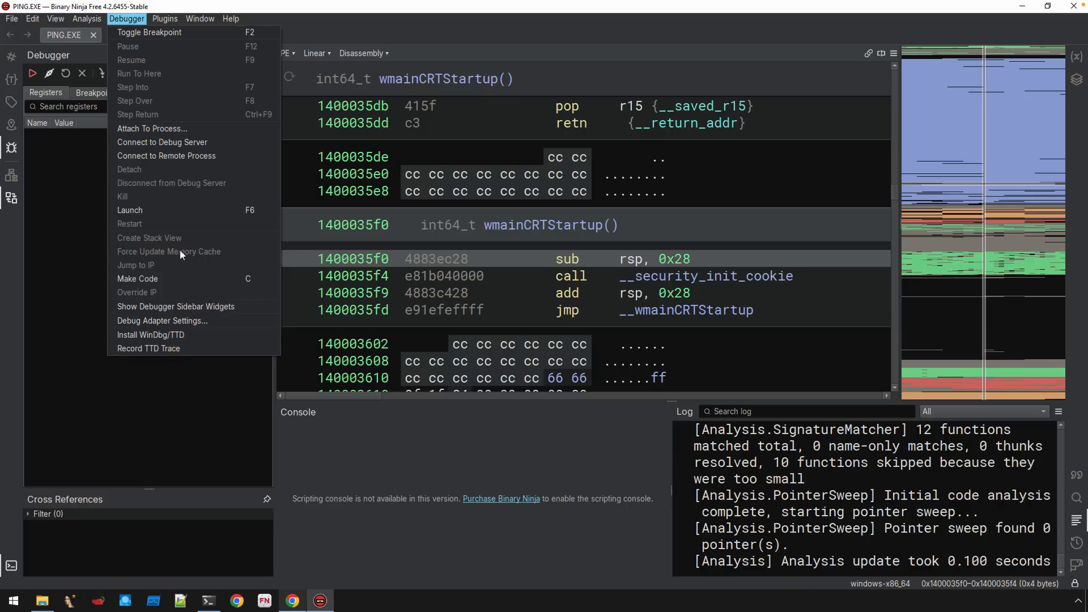
pyautogui.click(162, 321)
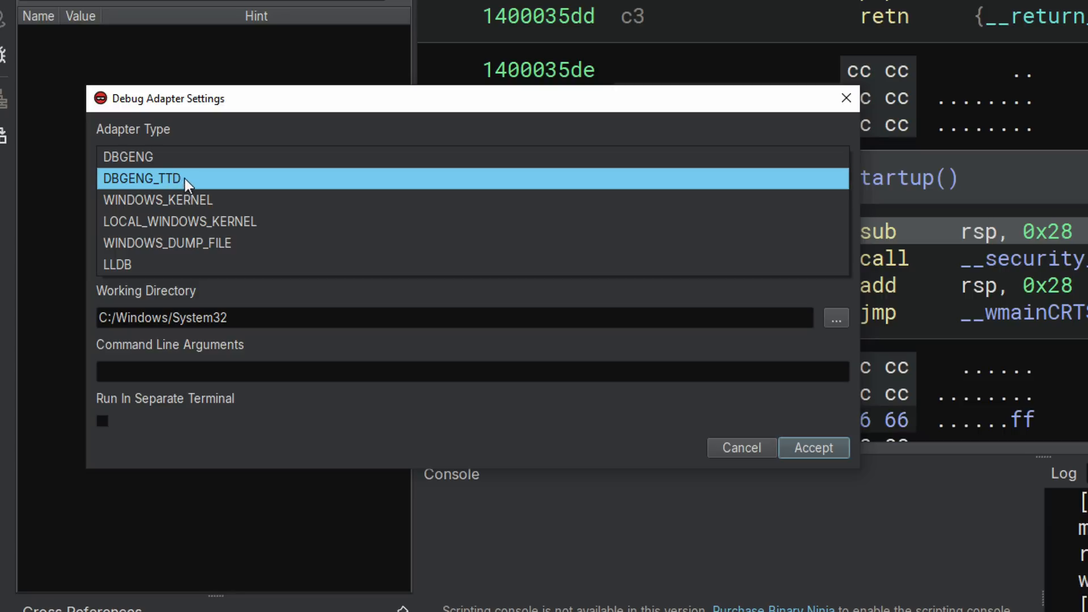
pyautogui.moveTo(154, 189)
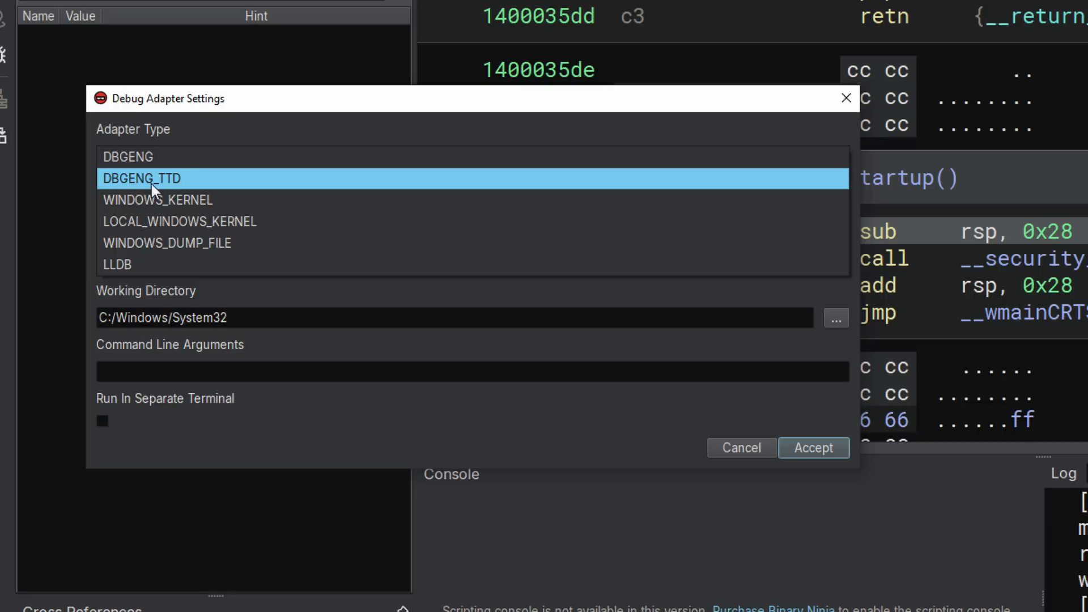
pyautogui.click(141, 178)
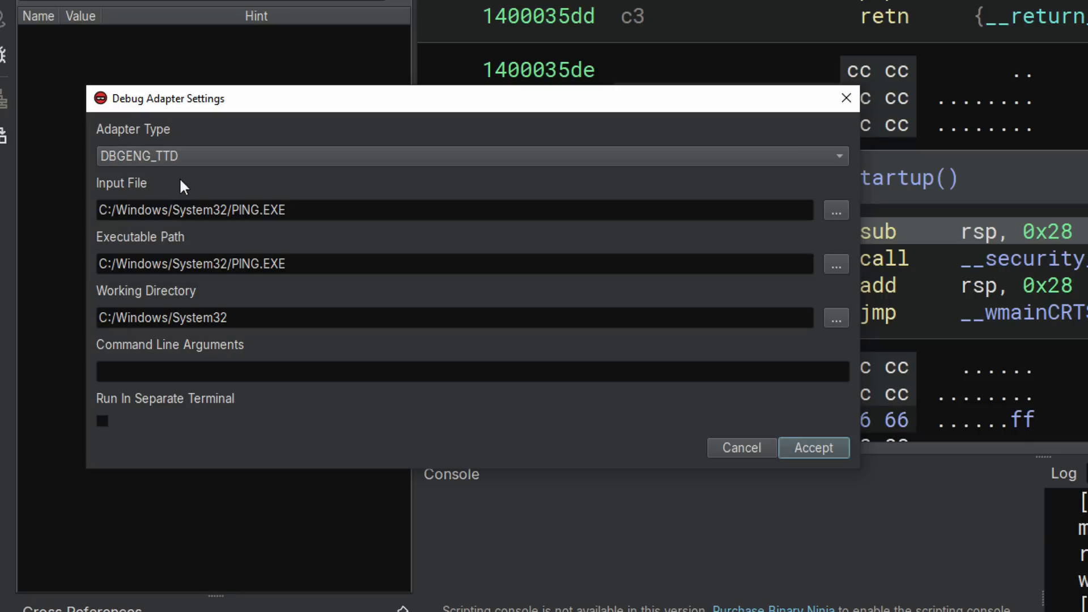
pyautogui.moveTo(146, 186)
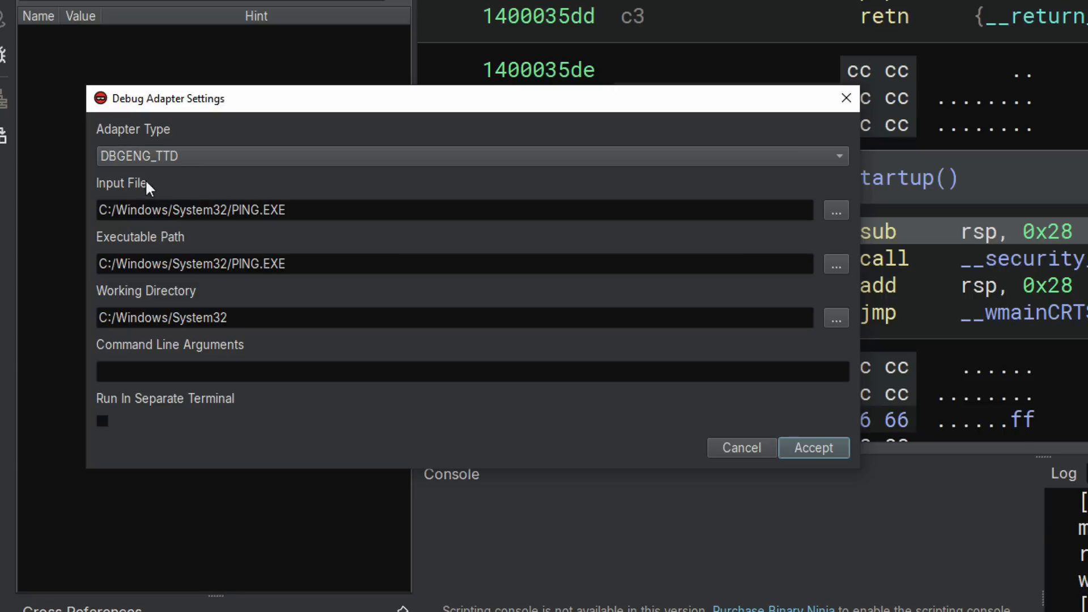
# Step: Set the executable path to the PING01.run trace file from BN_TTD_DEMO
pyautogui.click(455, 209)
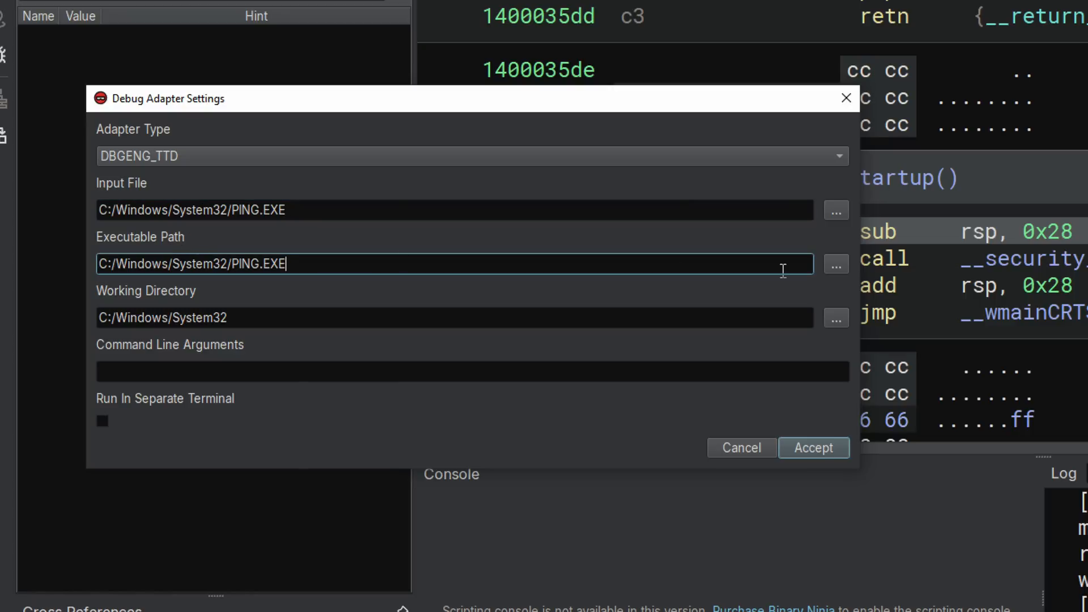
pyautogui.click(835, 264)
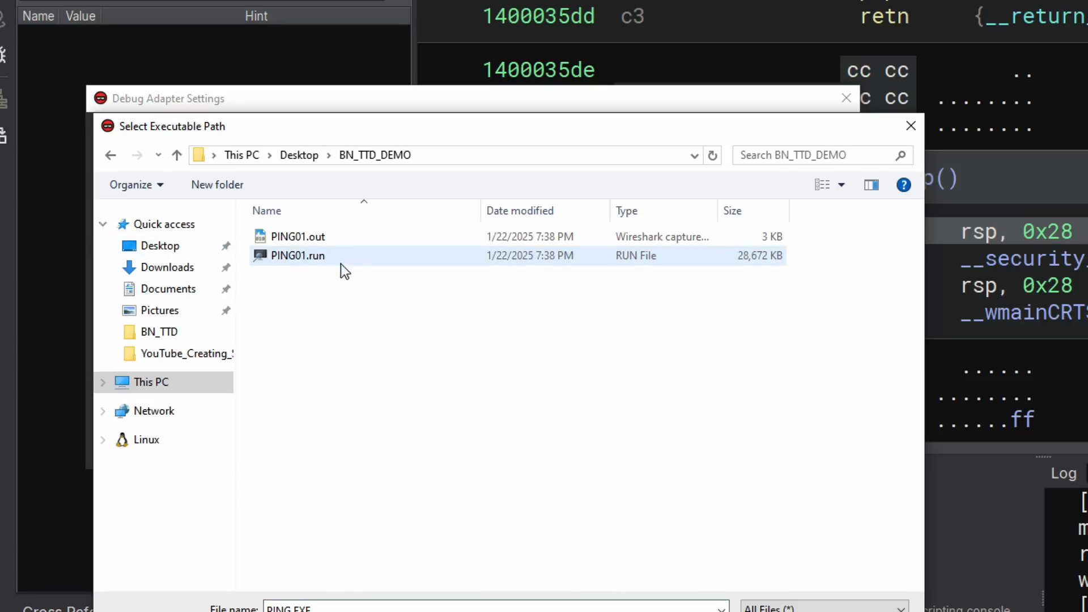
pyautogui.click(299, 237)
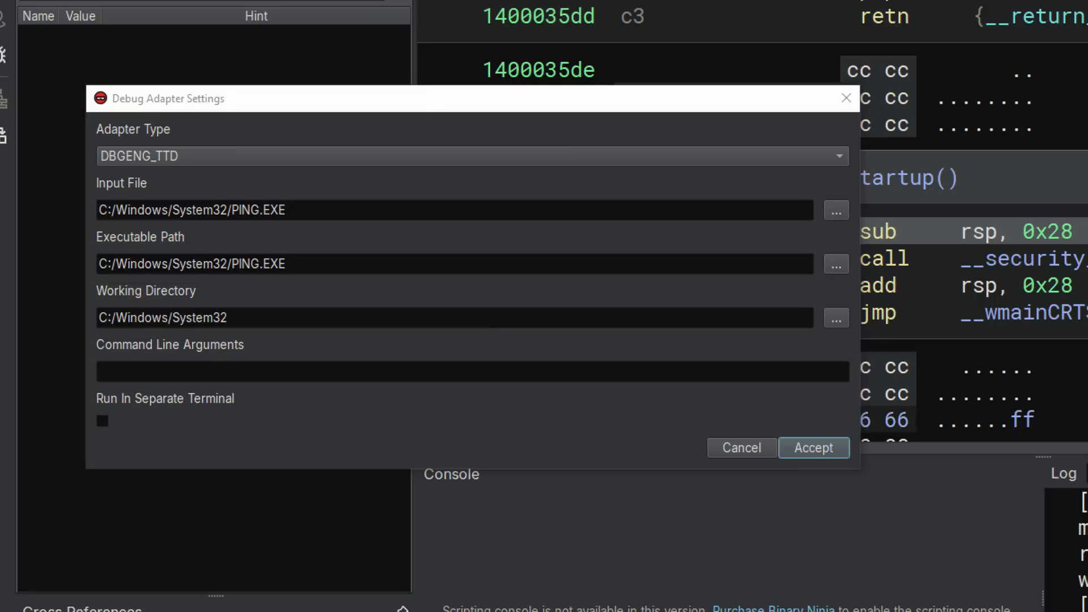
pyautogui.click(835, 264)
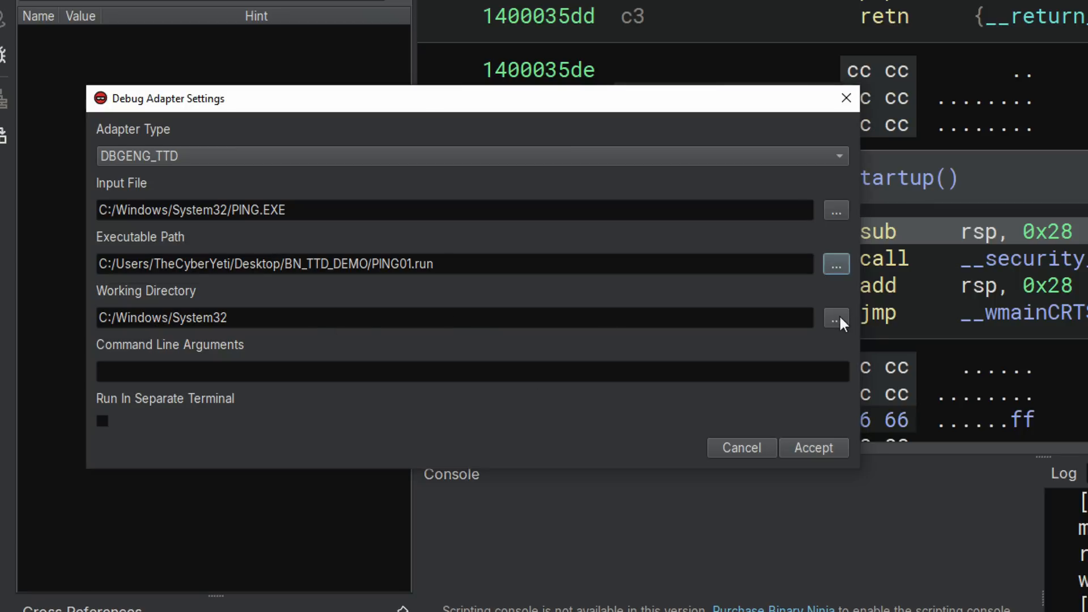
# Step: Browse the working directory and enter command line arguments '-n 15 thecyberyeti.com'
pyautogui.click(835, 317)
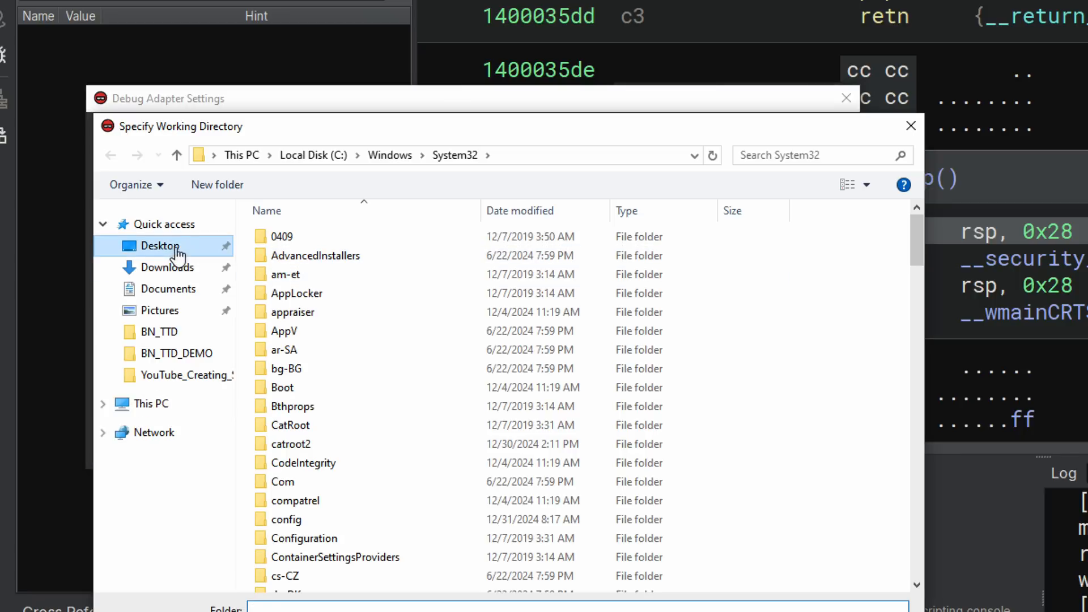
pyautogui.click(160, 246)
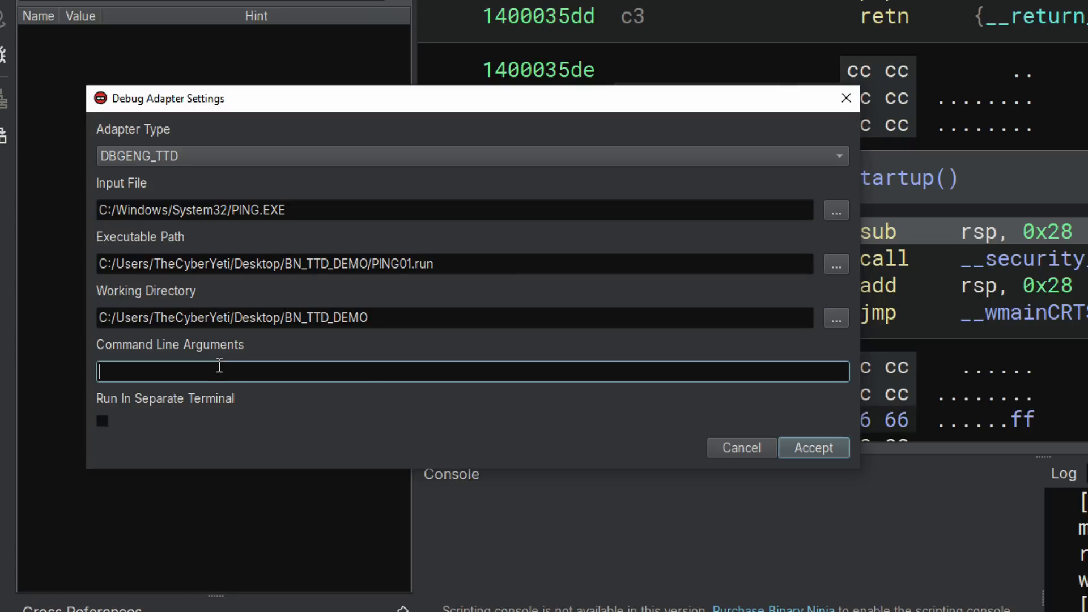
pyautogui.write('-n')
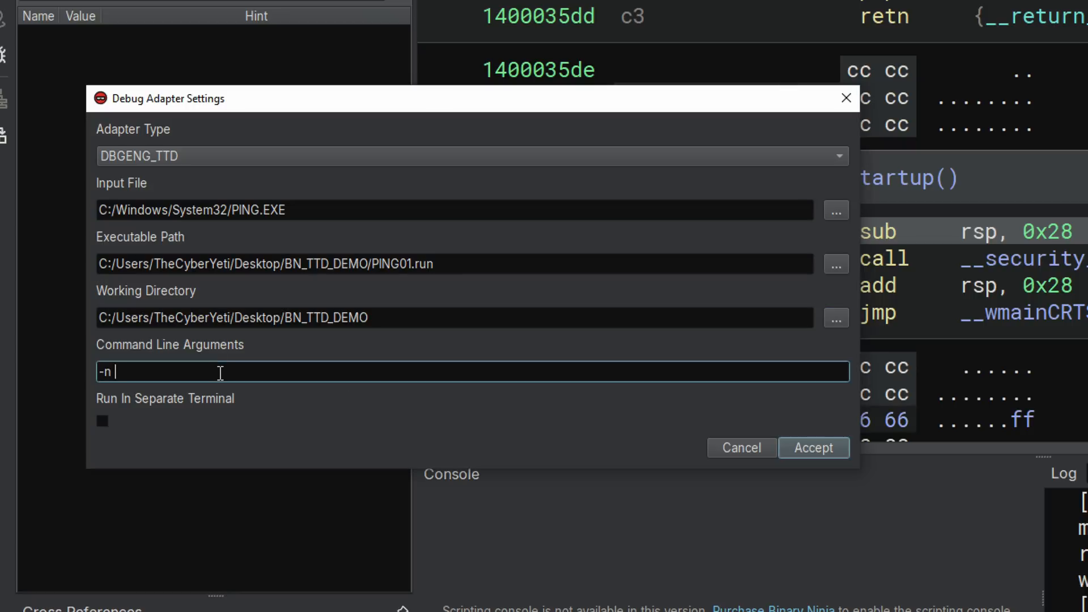
pyautogui.write('15')
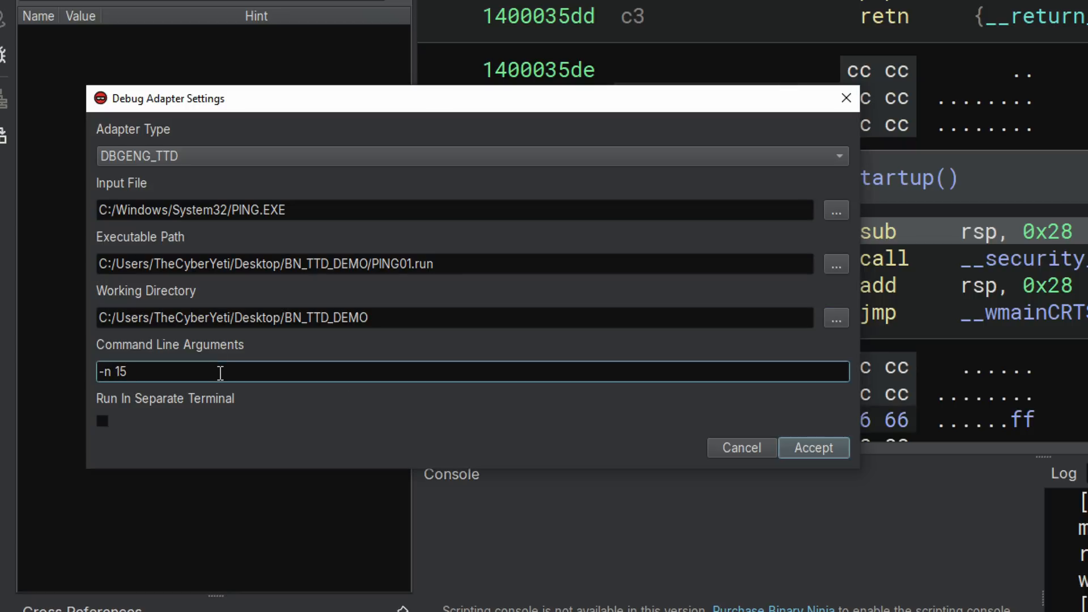
pyautogui.write('thecyber')
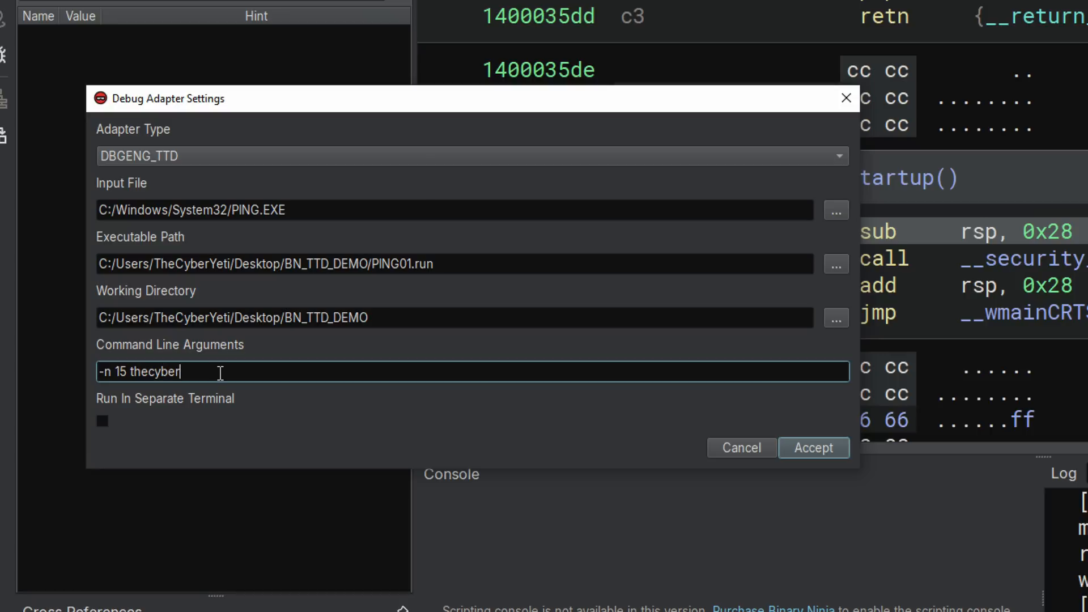
pyautogui.write('yeti.com')
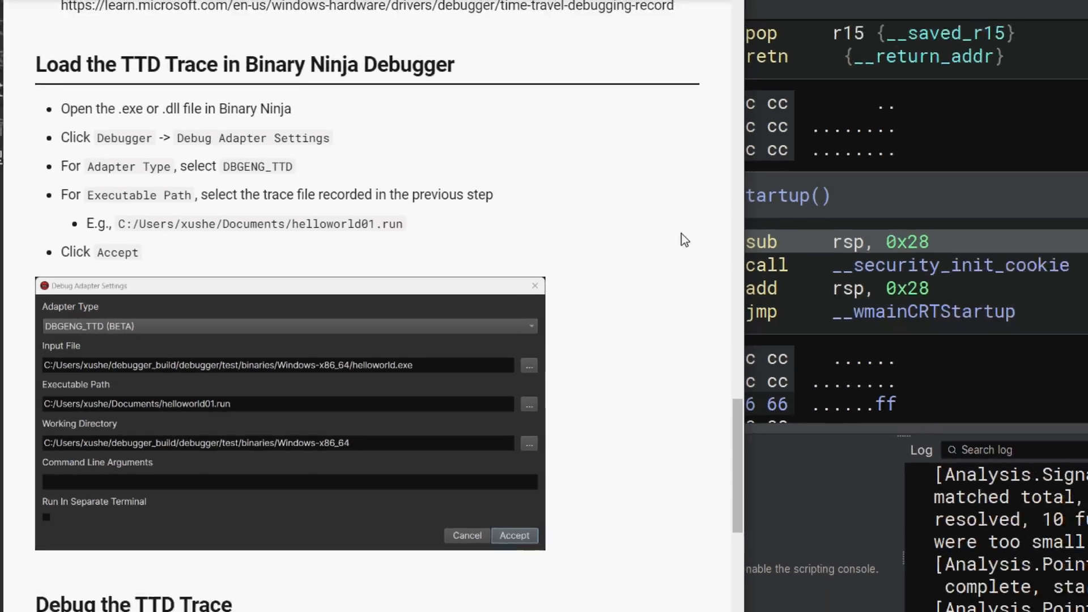
# Step: Launch the PING01 trace from the Debugger menu and confirm the Launch Target prompt
pyautogui.click(514, 535)
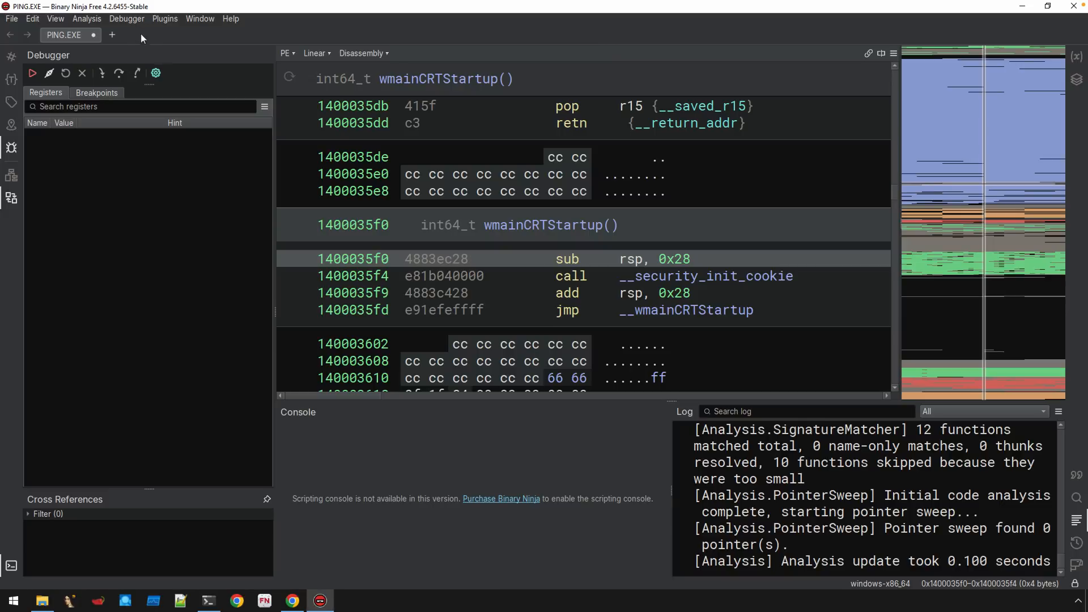
pyautogui.click(126, 18)
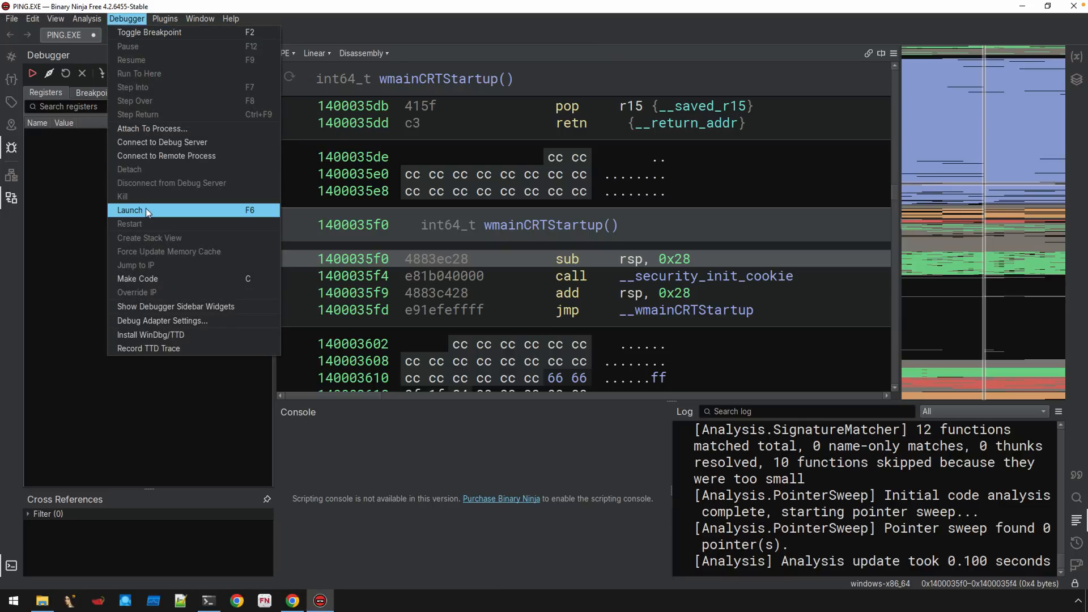
pyautogui.click(130, 211)
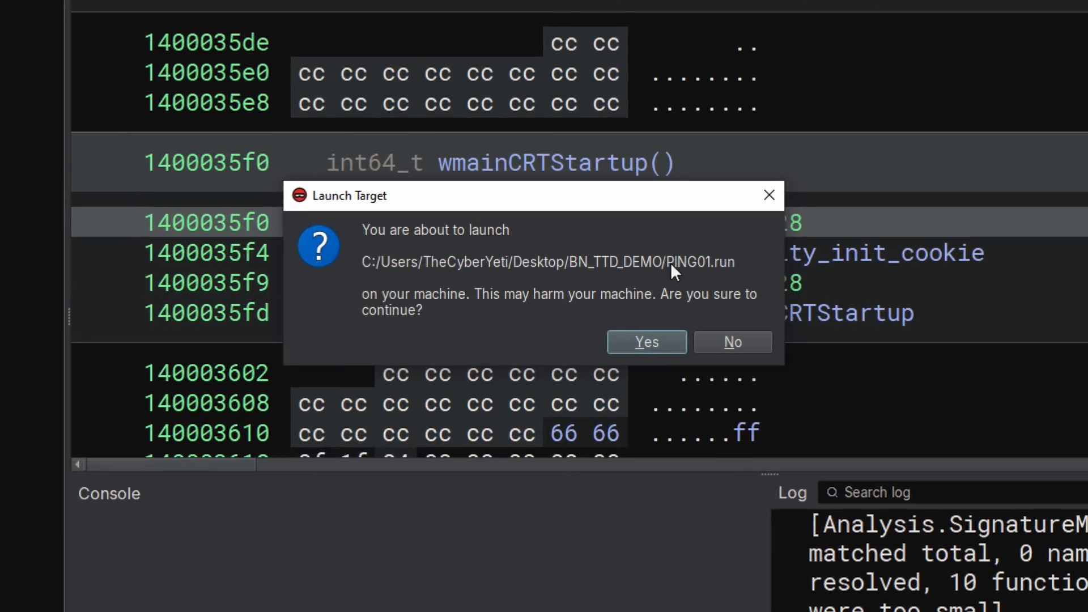
pyautogui.moveTo(586, 295)
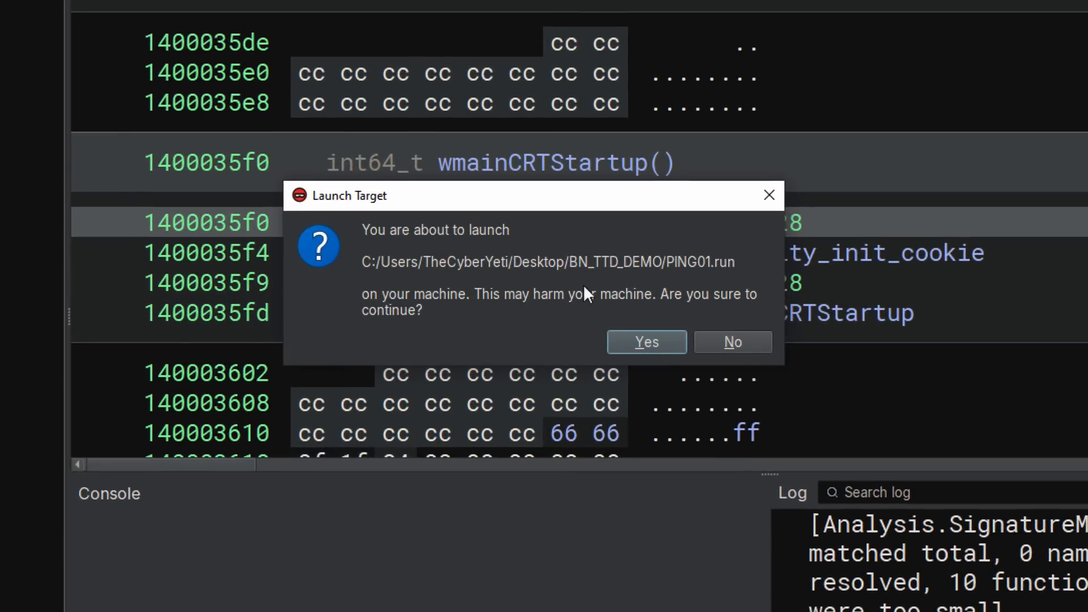
pyautogui.moveTo(673, 307)
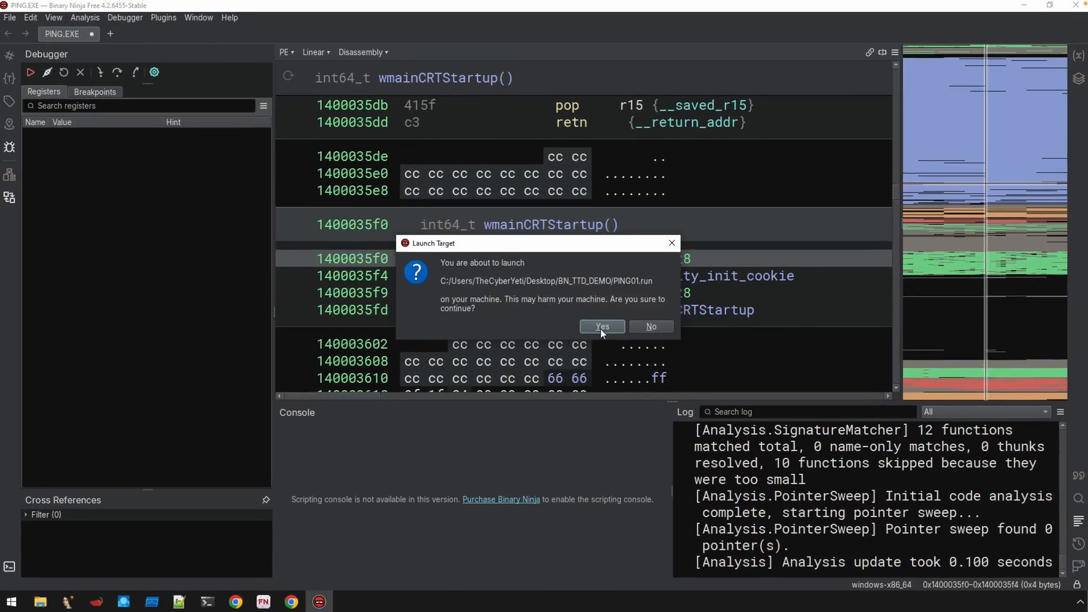
pyautogui.click(602, 327)
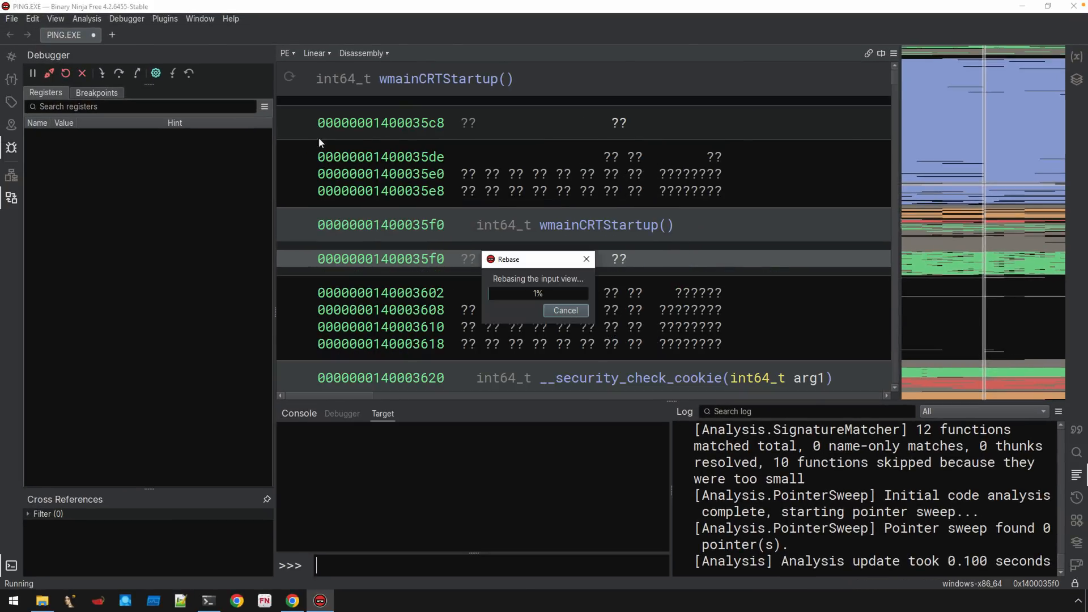
pyautogui.moveTo(551, 279)
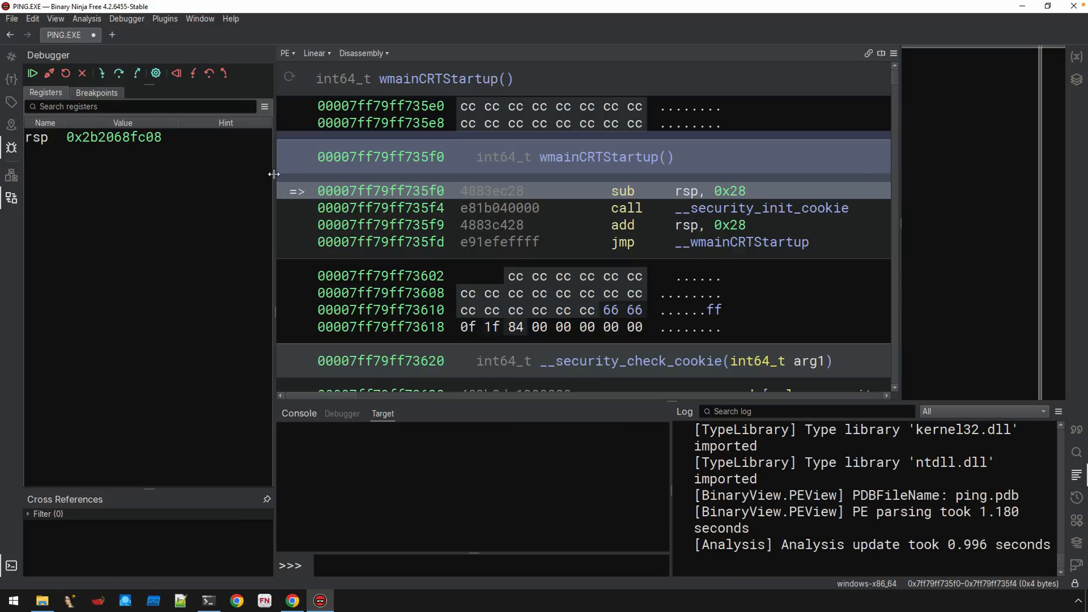
pyautogui.moveTo(443, 172)
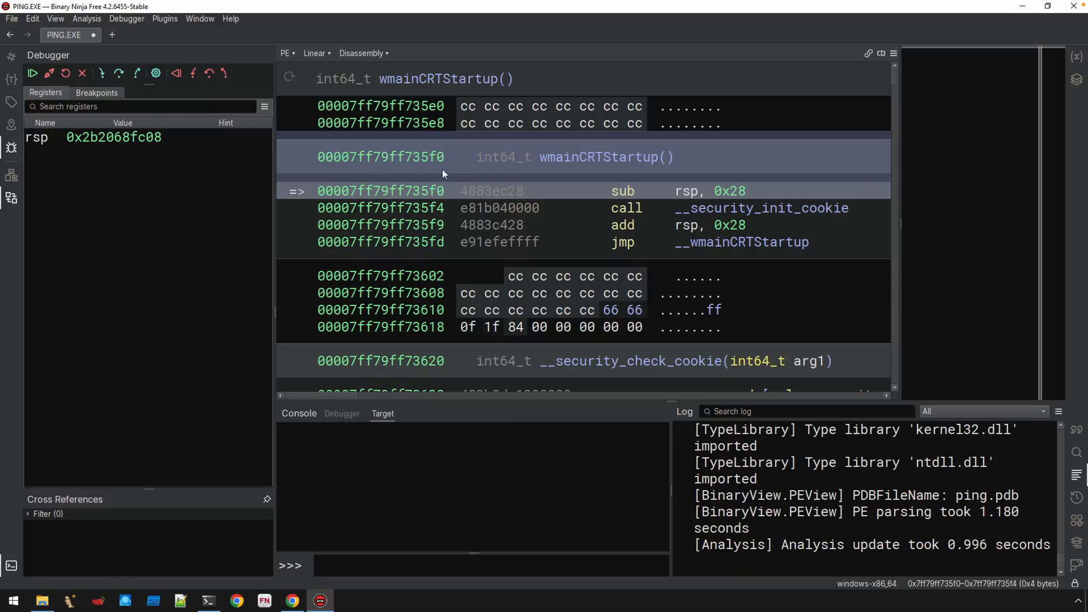
pyautogui.moveTo(543, 162)
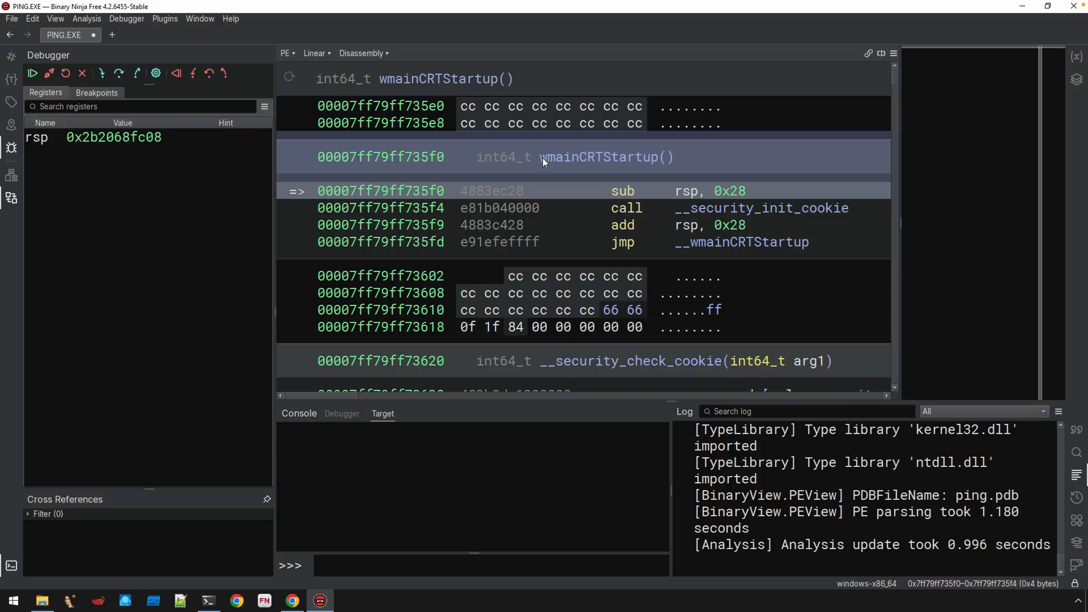
pyautogui.moveTo(611, 206)
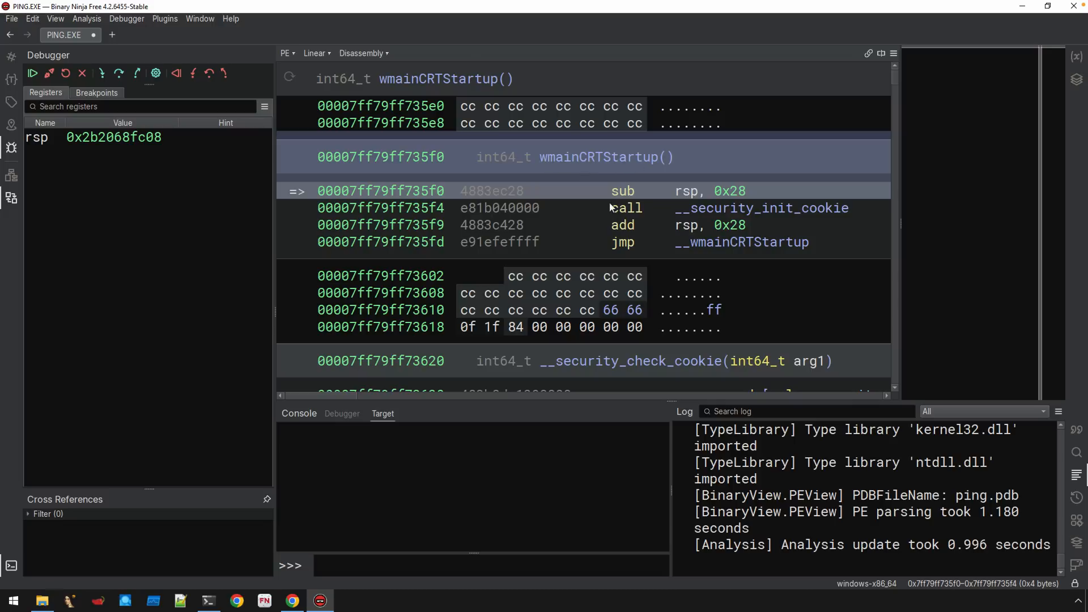
pyautogui.moveTo(548, 197)
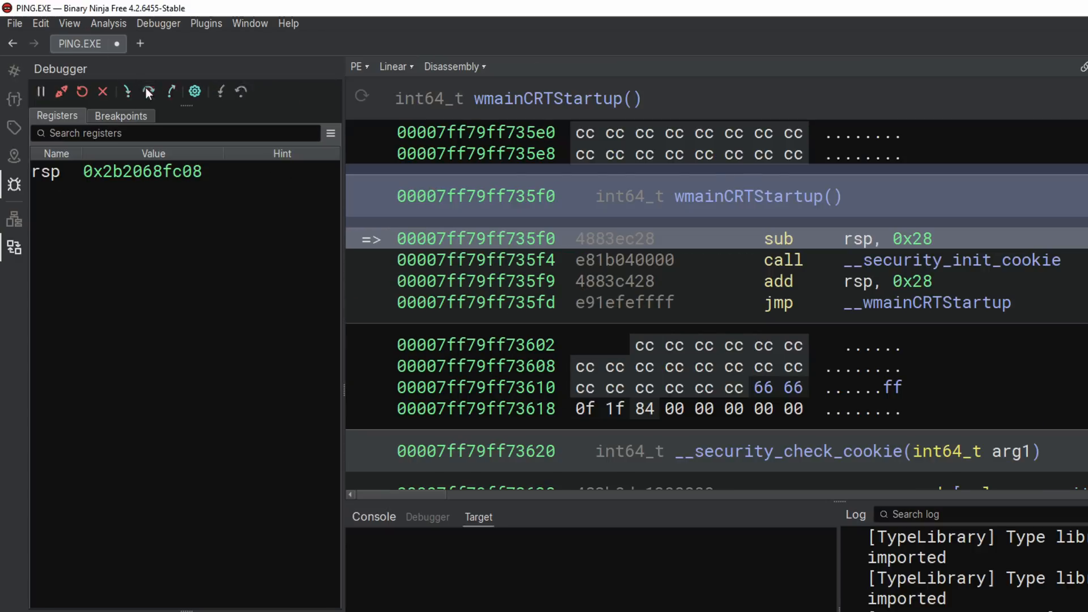
# Step: Step the trace once while stopped at the wmainCRTStartup entry point
pyautogui.click(144, 88)
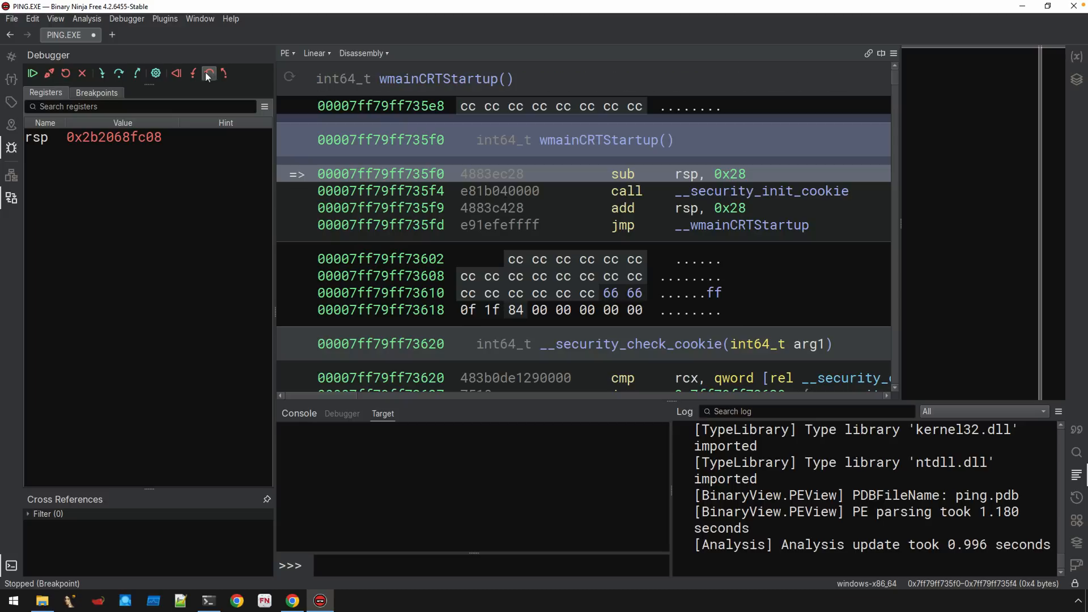
pyautogui.moveTo(865, 169)
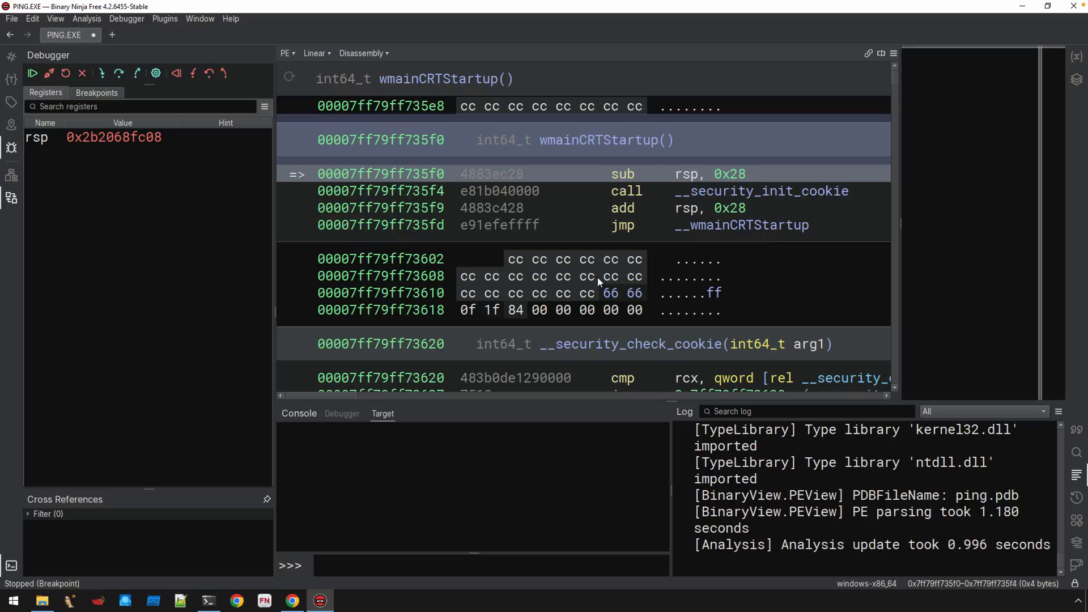
# Step: Select the jmp to __wmainCRTStartup and step into it to reach 0x7ff79ff735f9
pyautogui.click(622, 225)
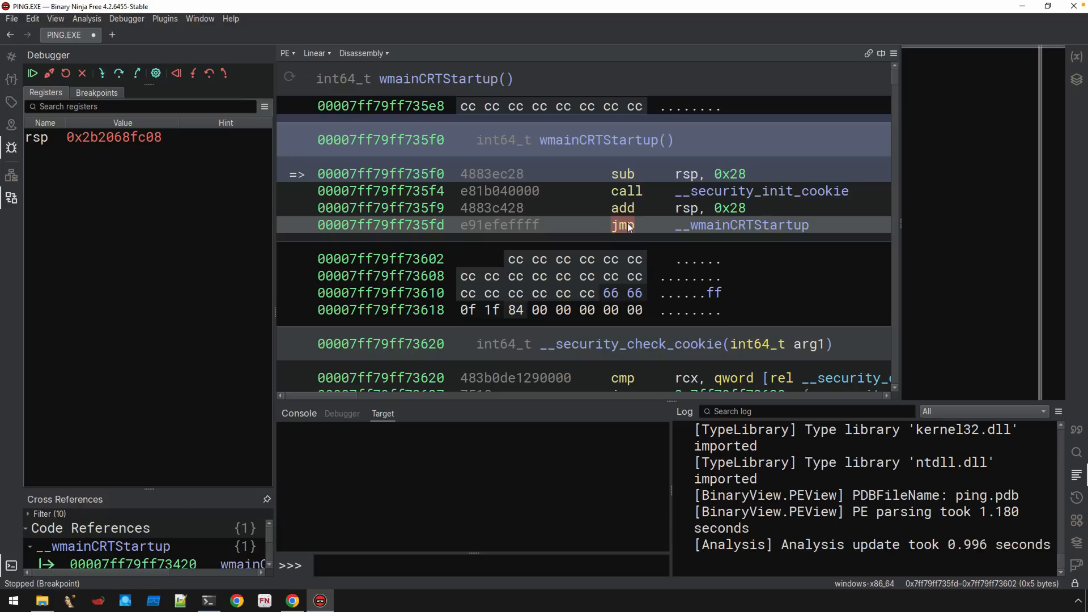
pyautogui.moveTo(622, 224)
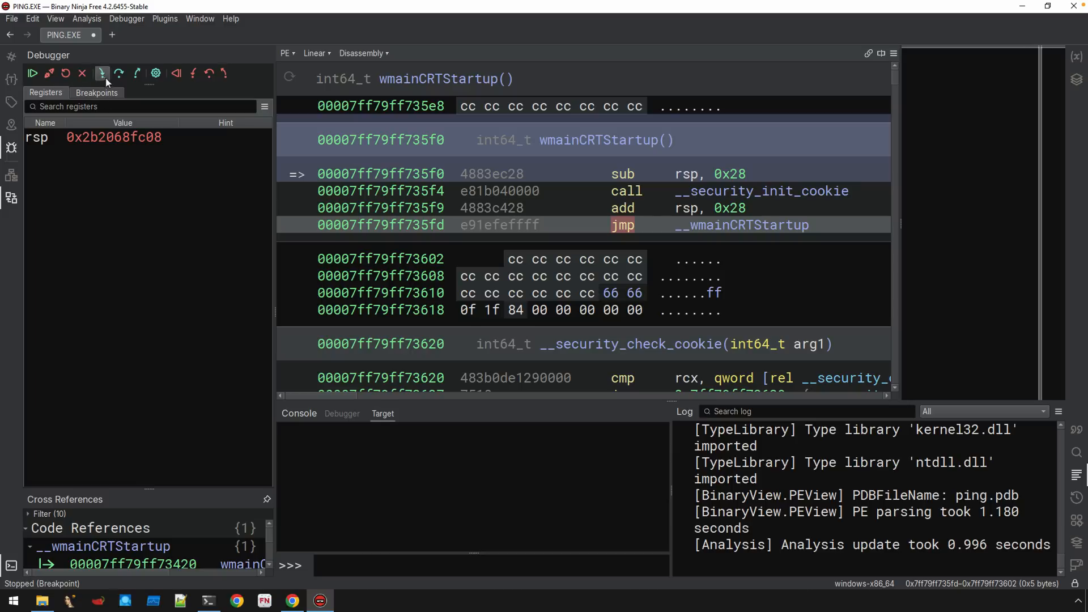
pyautogui.click(118, 72)
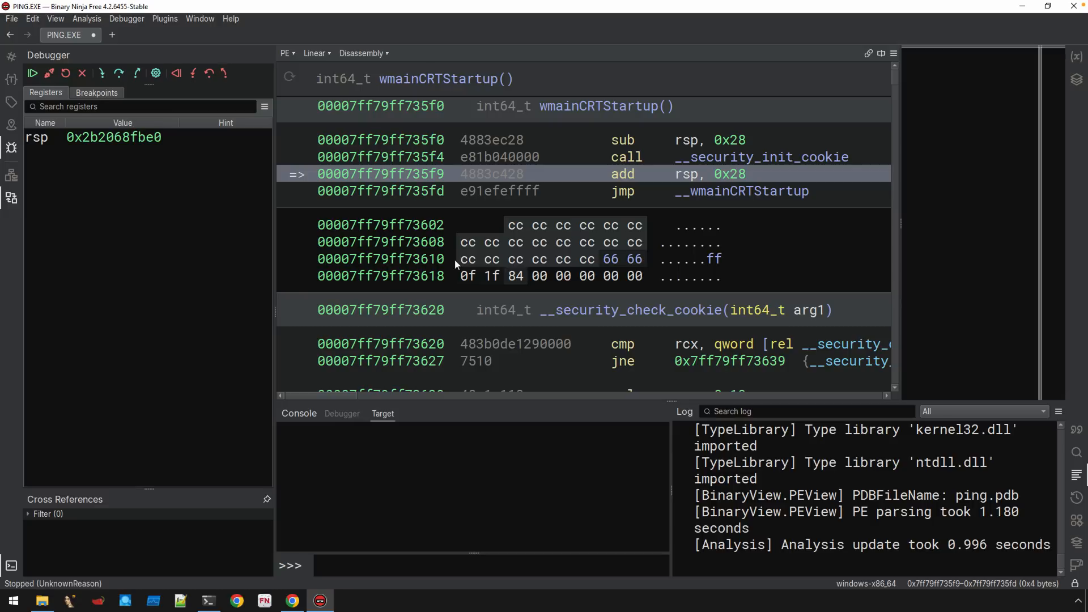
pyautogui.moveTo(406, 259)
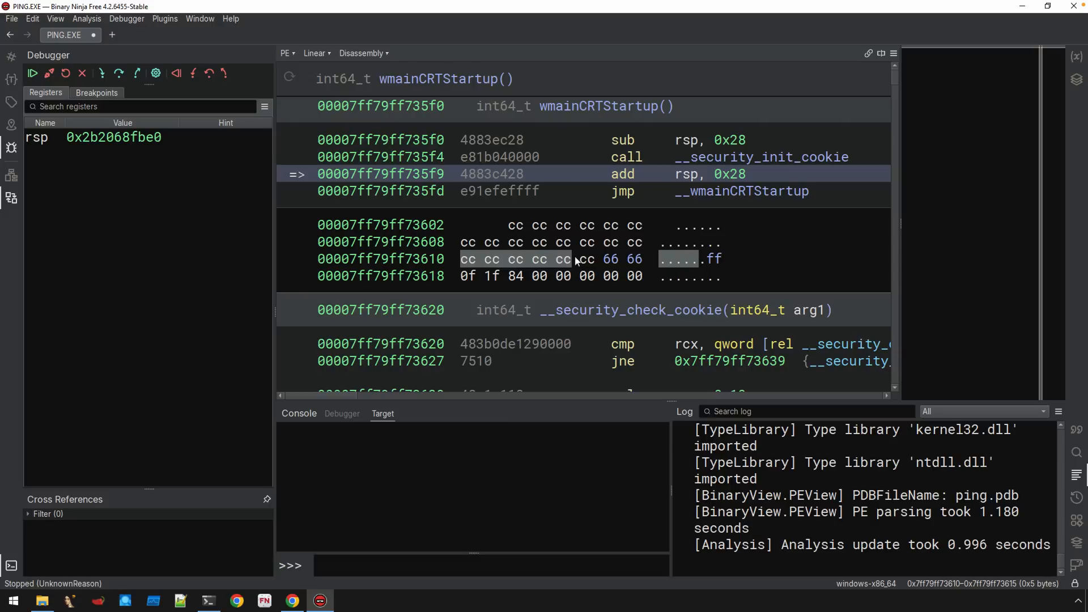
pyautogui.moveTo(520, 255)
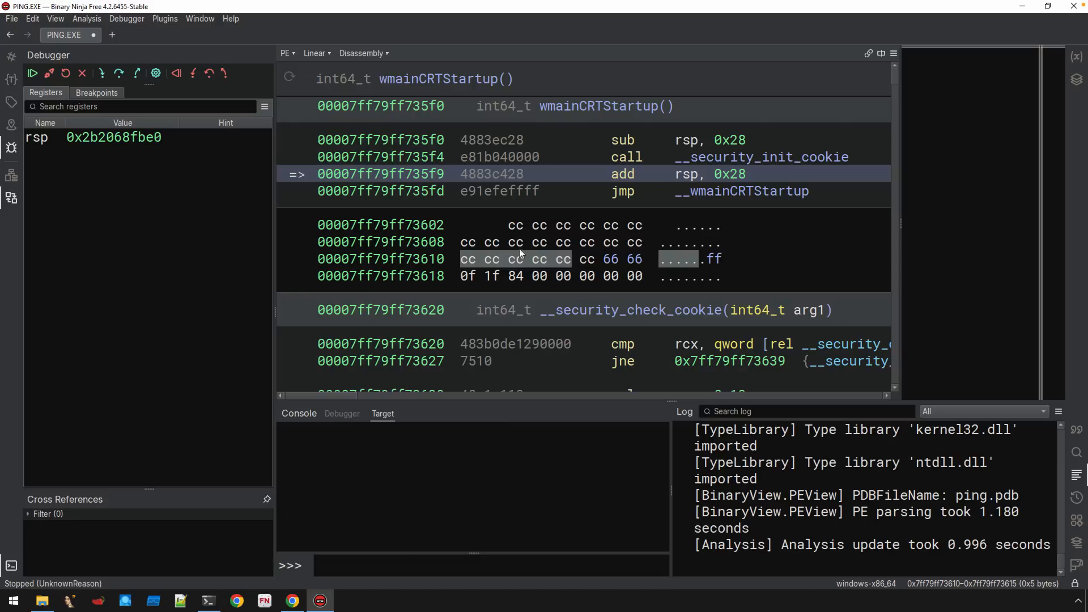
pyautogui.moveTo(274, 314)
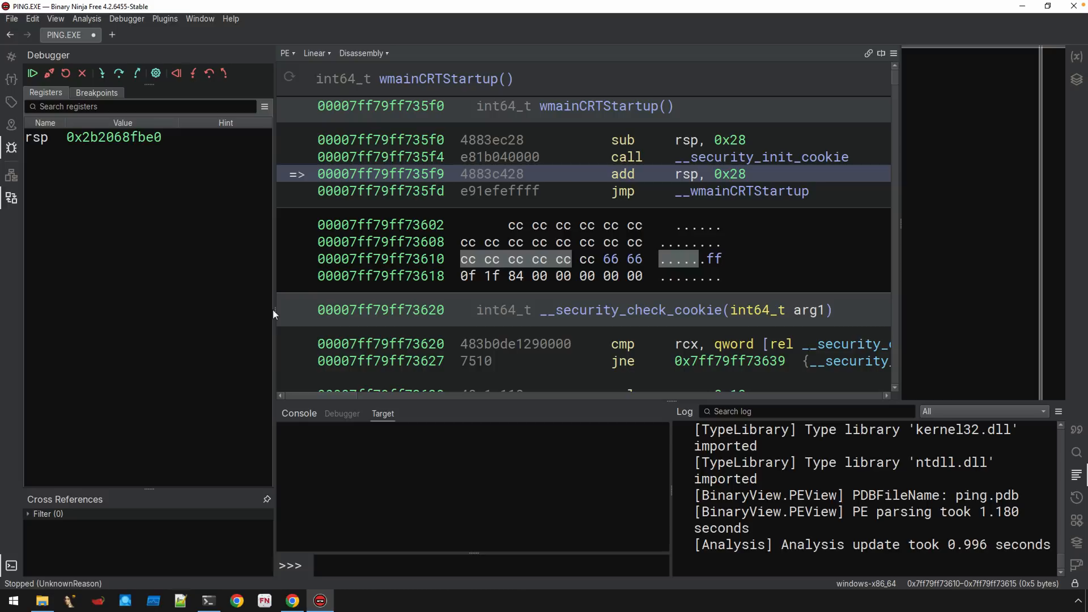
pyautogui.moveTo(274, 304)
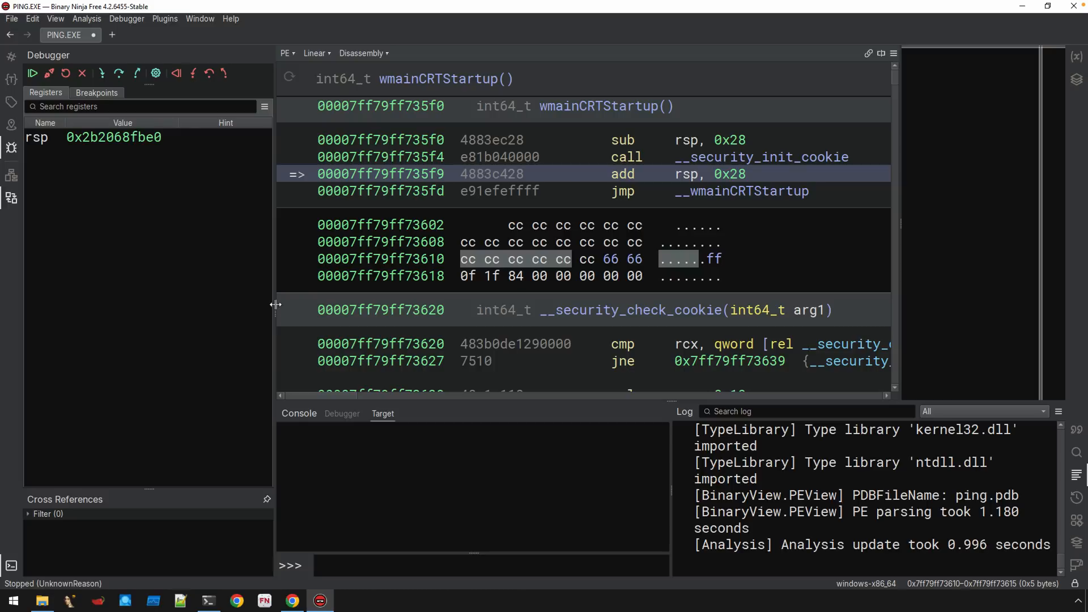